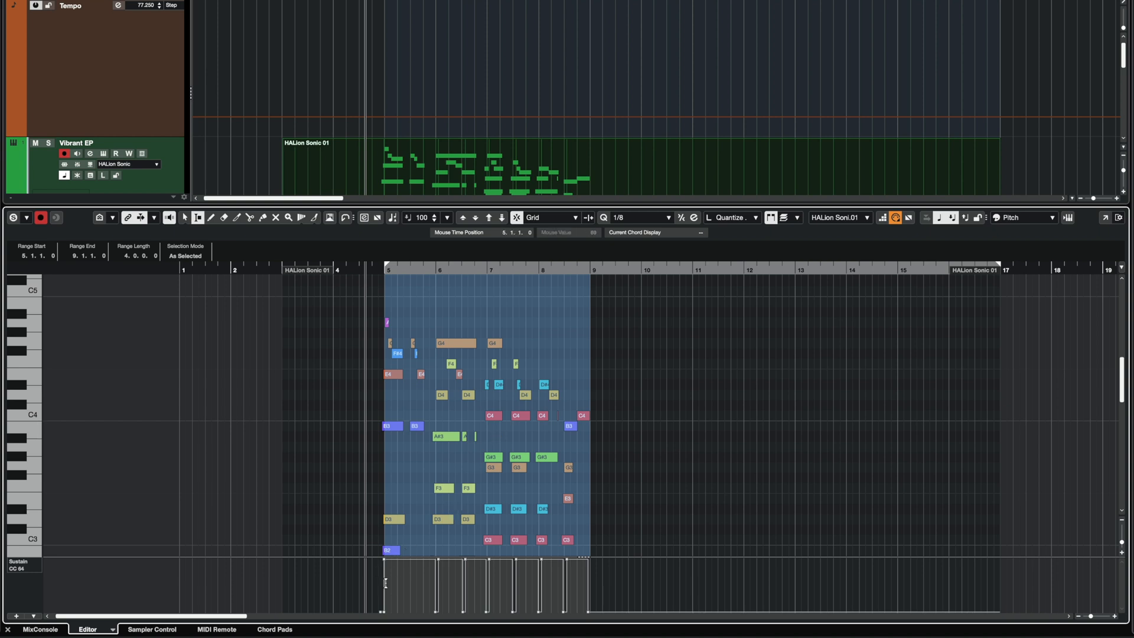
- Extend the range selection over the sustain lane and show only used controller lanes
key("shift")
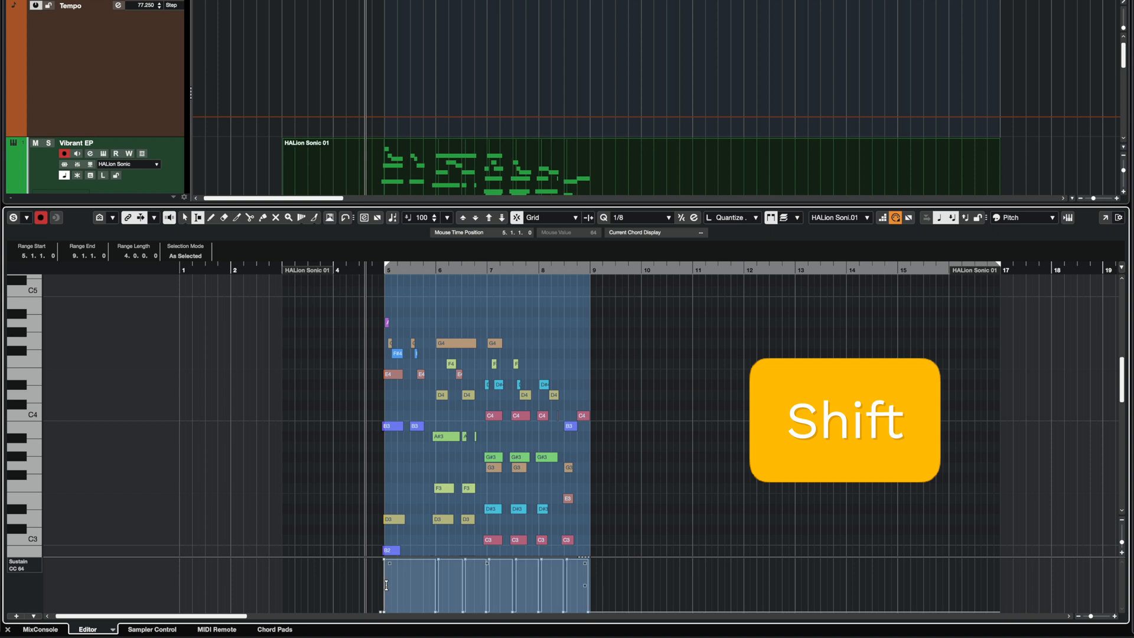
key("Shift")
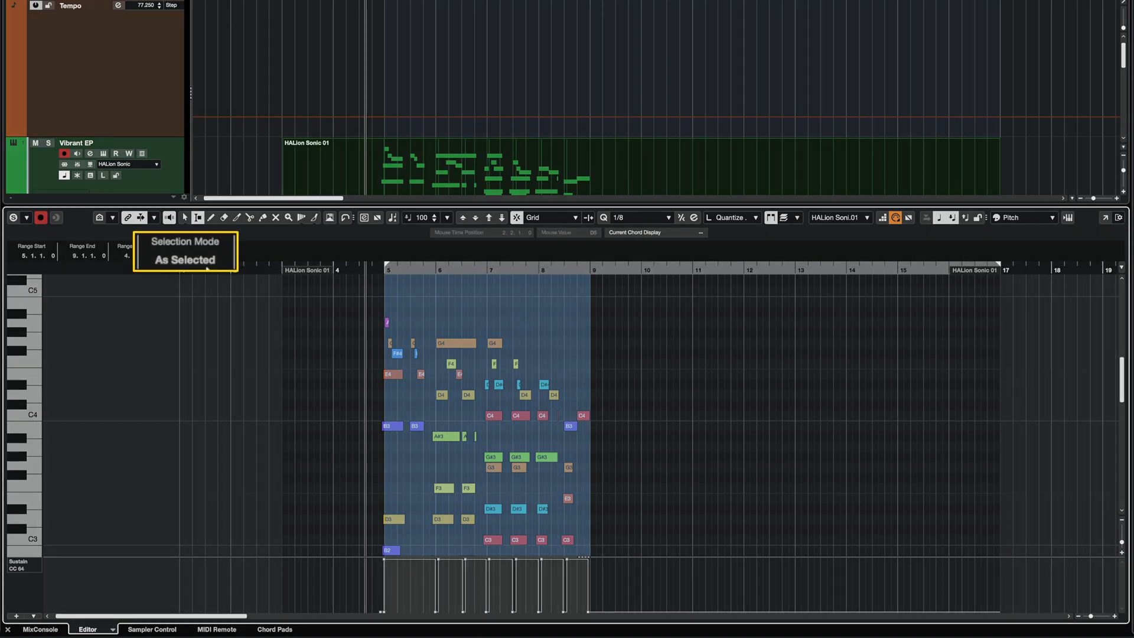
left_click(185, 259)
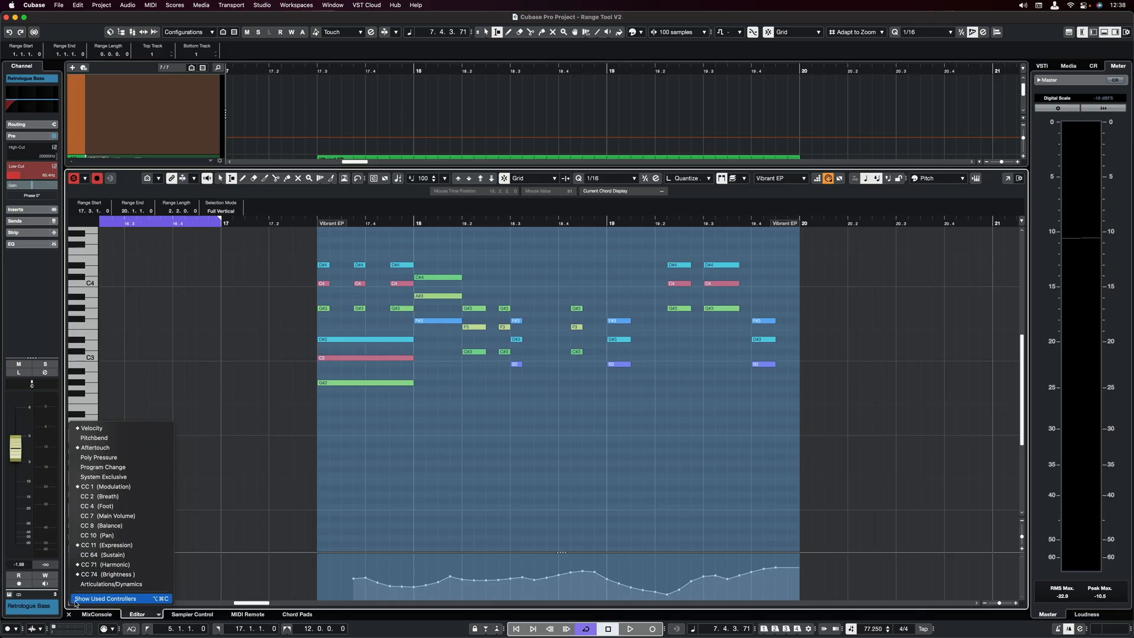
left_click(110, 597)
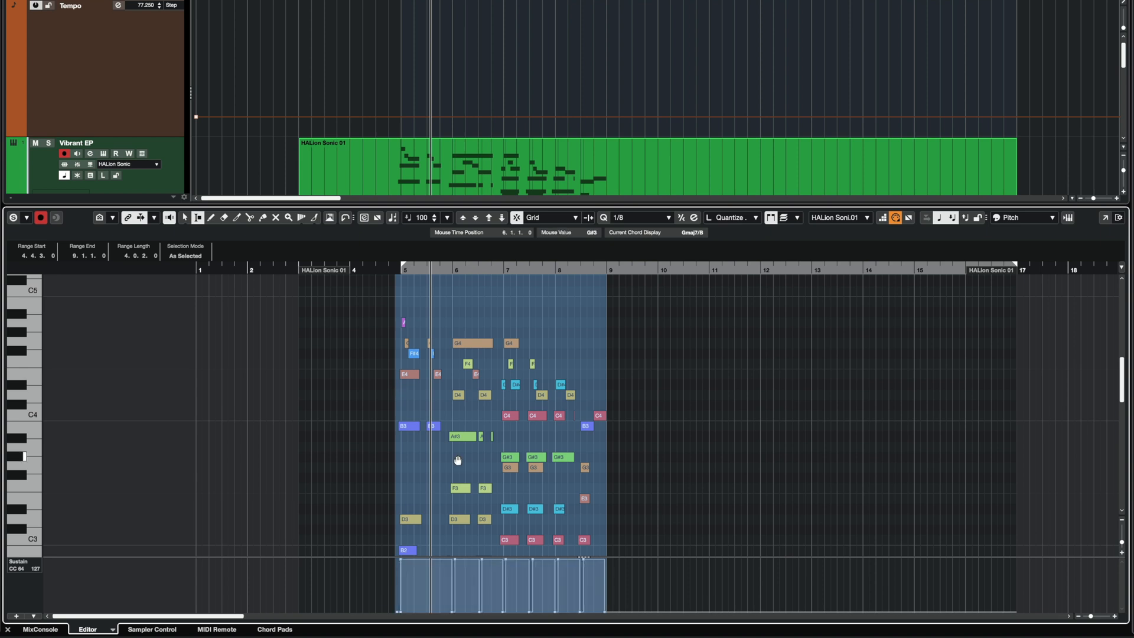
mouse_move(664, 451)
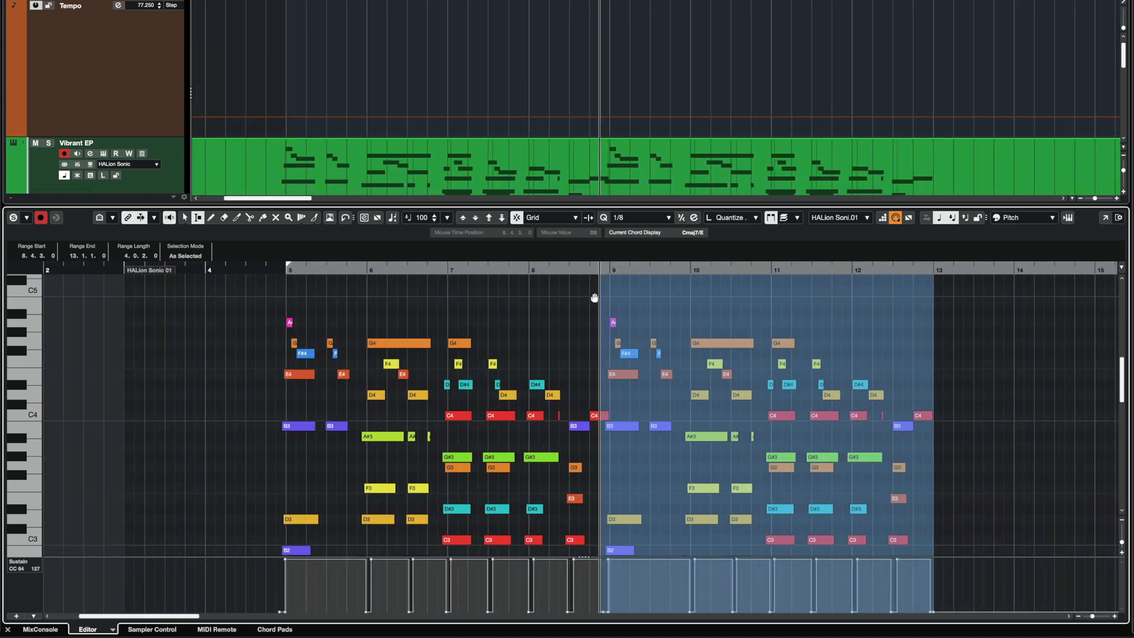
- Scroll the editor to review the duplicated notes and sustain events spanning 8.4.3 to 13.1.1
scroll("down", 3)
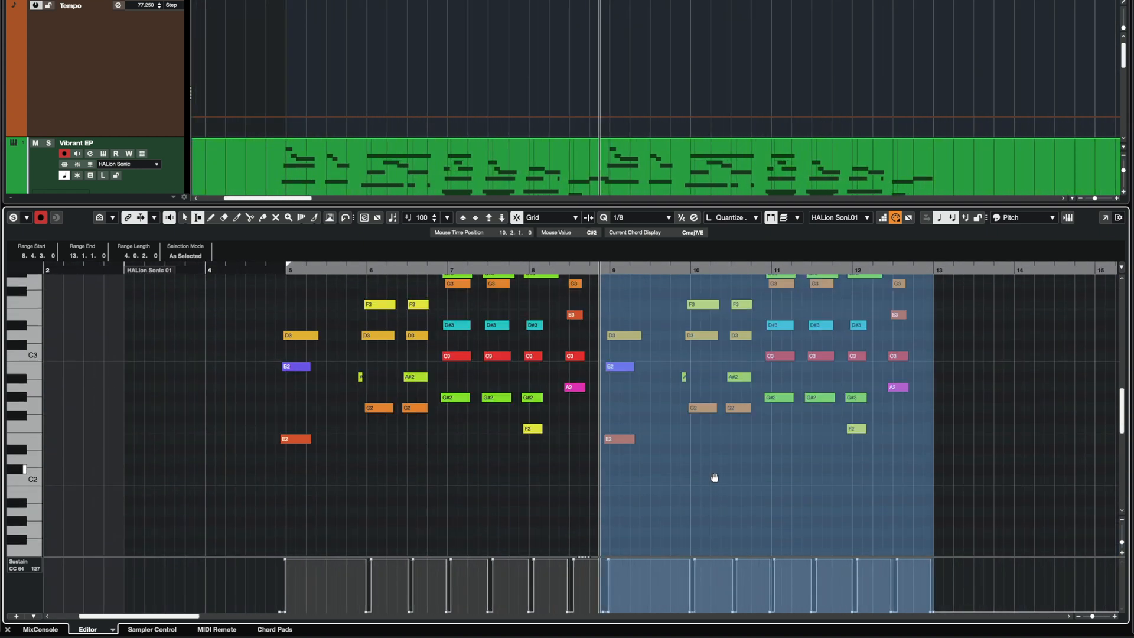